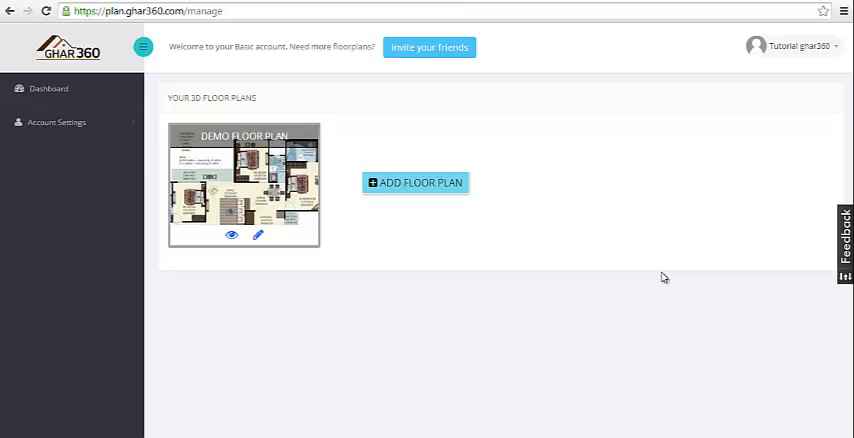
mouse_move(414, 182)
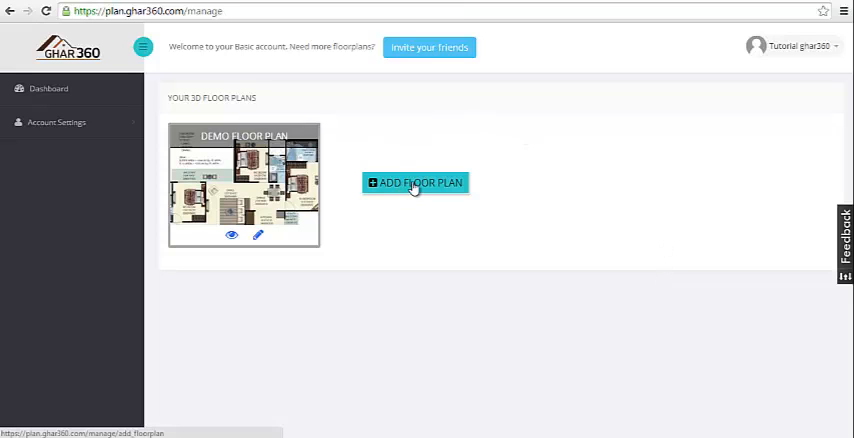
- Start a new floor plan named 'test' with 2BHK as the floor type
click(414, 182)
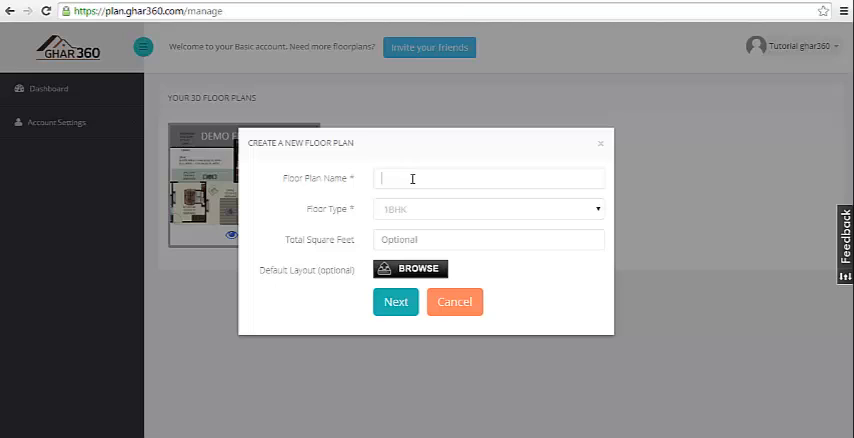
click(488, 178)
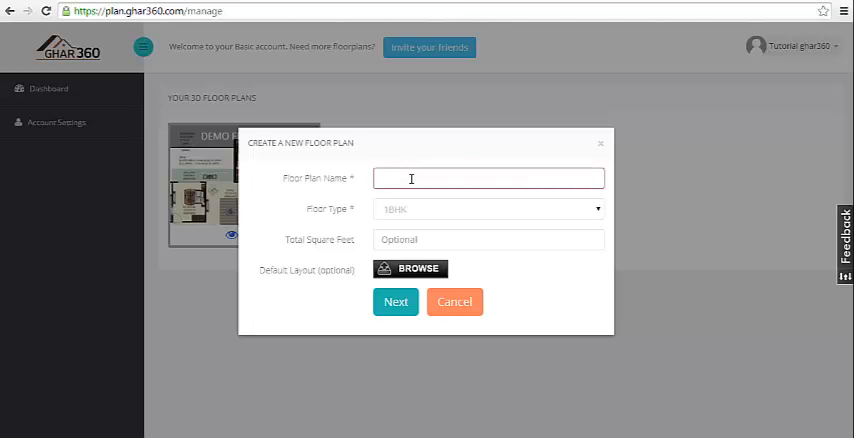
text(test)
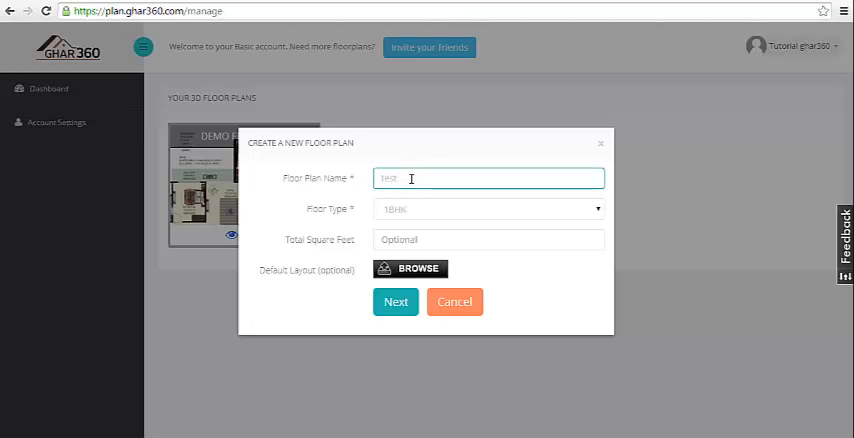
click(488, 208)
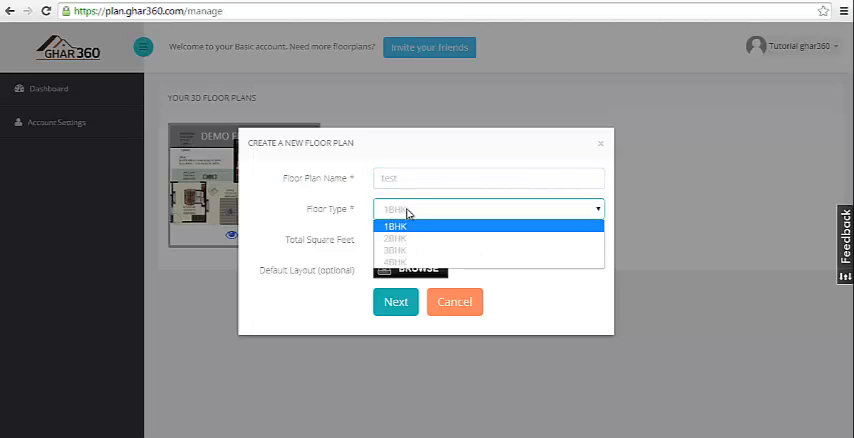
click(394, 238)
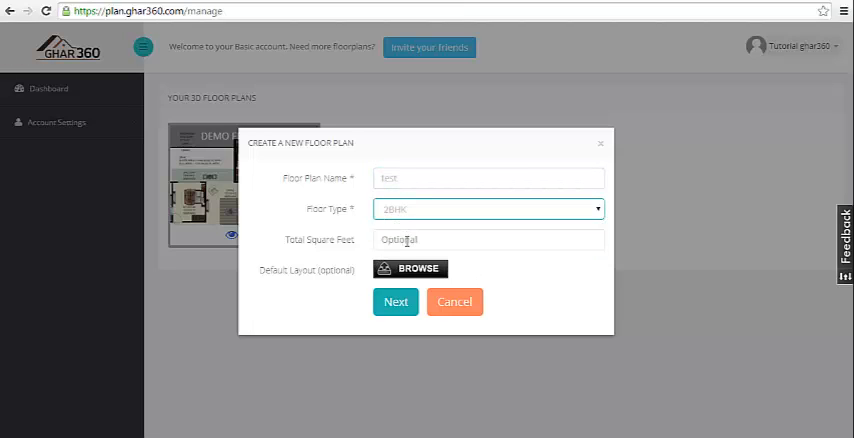
- Enter 1250 square feet as the total area and submit the floor plan details
click(488, 240)
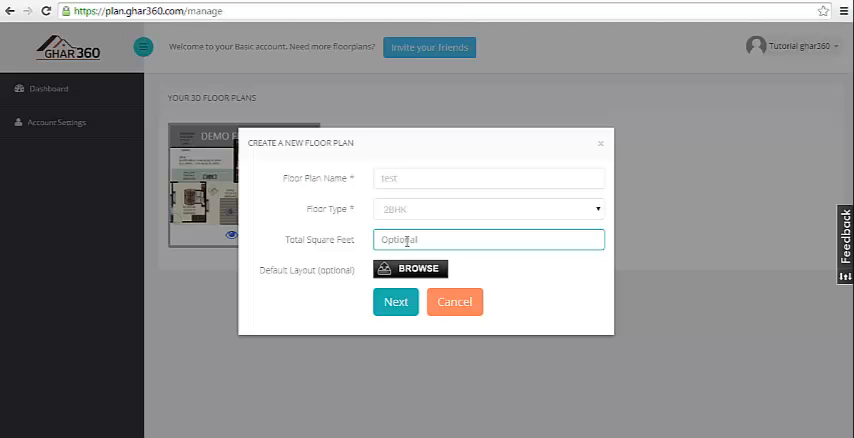
text(1)
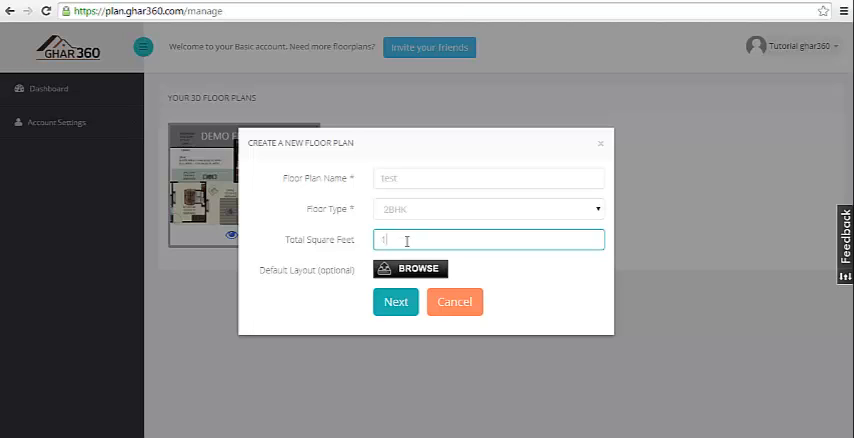
text(250)
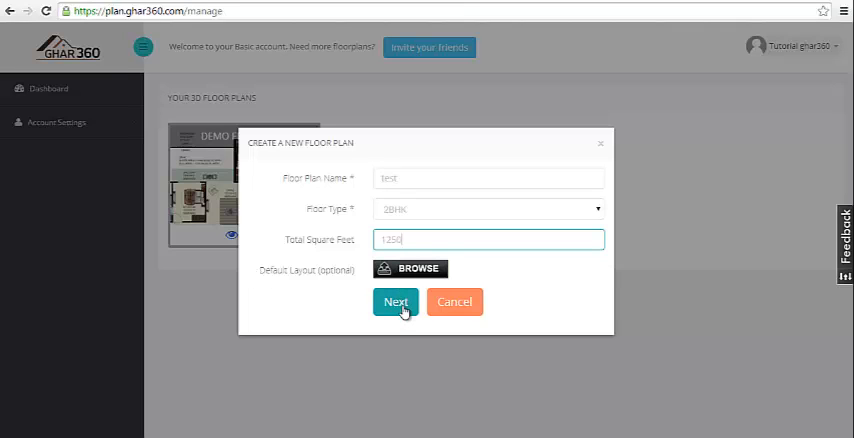
click(396, 302)
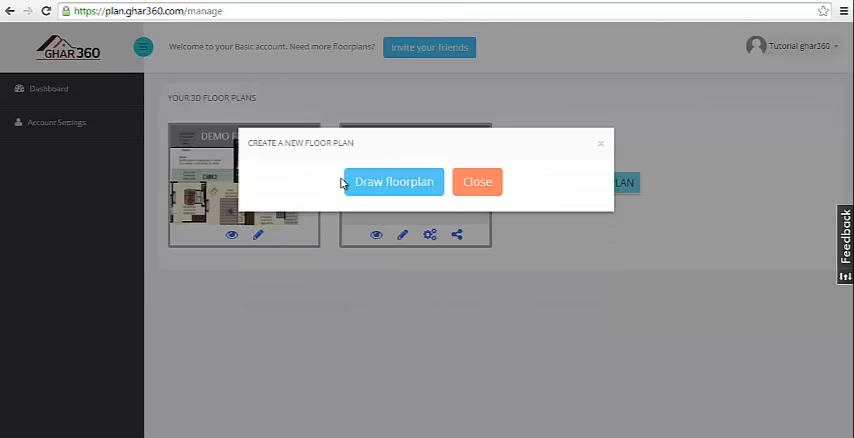
- Open the plan's drawing grid and show the Rooms shapes in the Construction sidebar
click(394, 180)
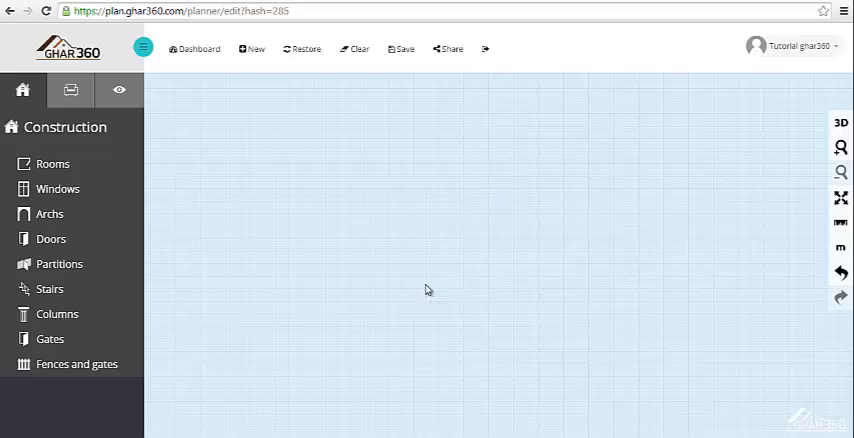
click(52, 164)
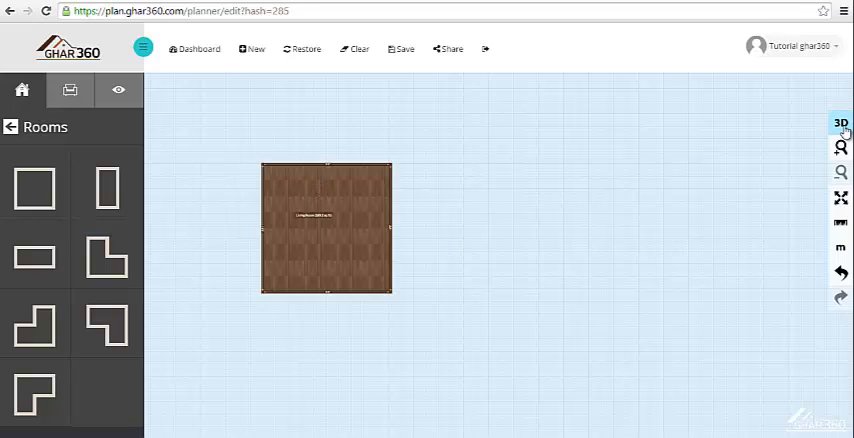
- Preview the square wood-floored room in 3D from farther away, then return to 2D
click(840, 122)
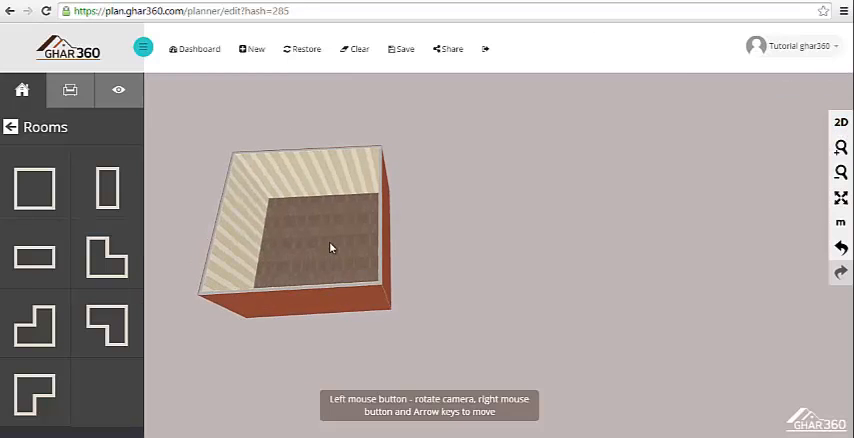
click(840, 122)
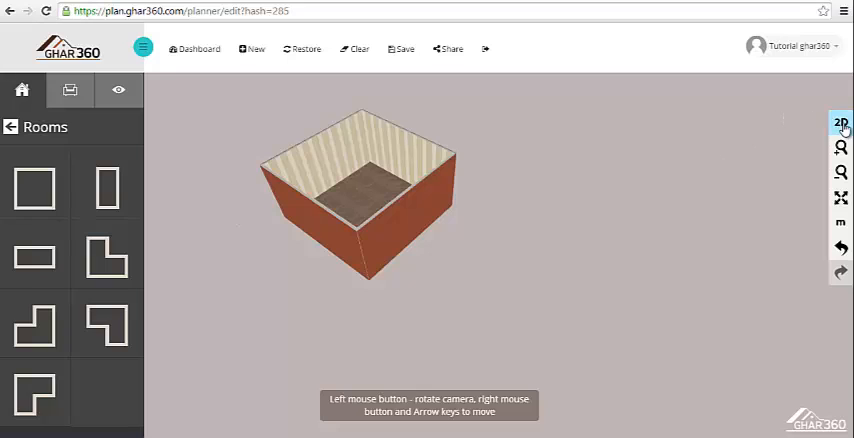
click(840, 124)
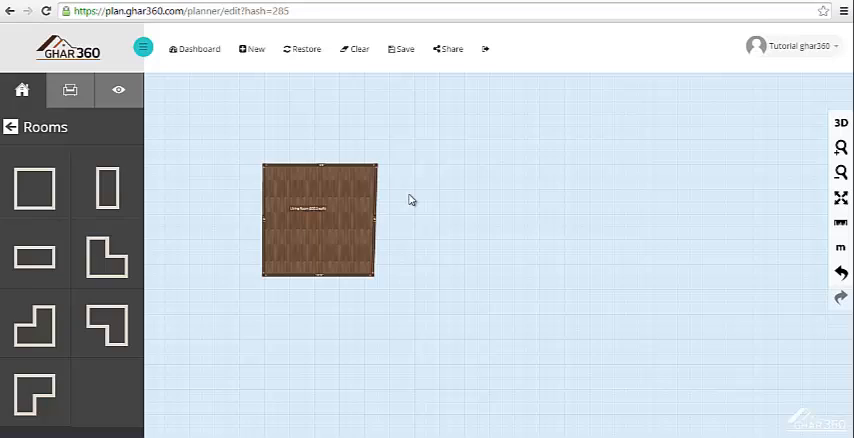
- Place a second room below the first, preview the joined rooms in 3D from above, and return to 2D
drag(108, 188, 200, 230)
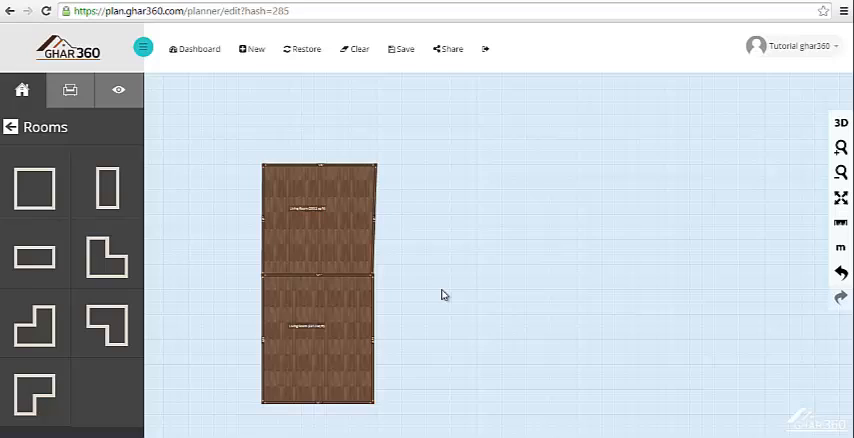
mouse_move(372, 216)
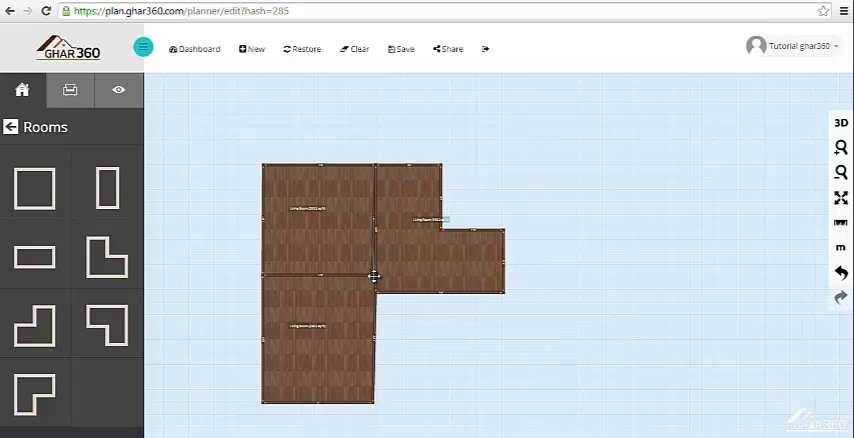
click(840, 122)
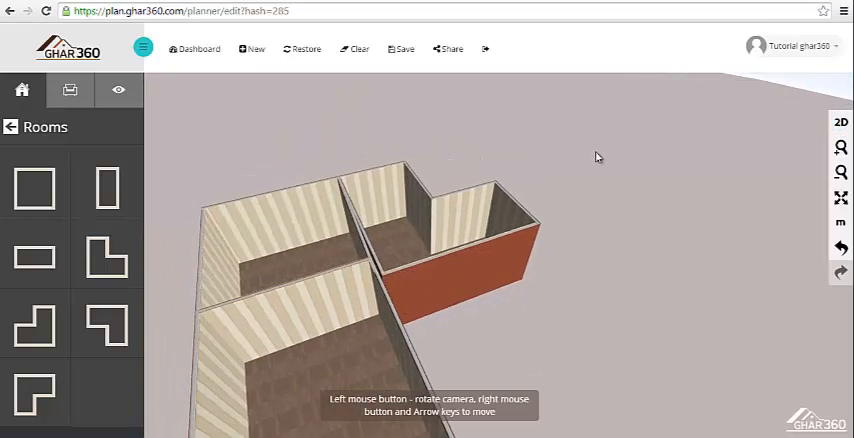
drag(596, 156, 456, 130)
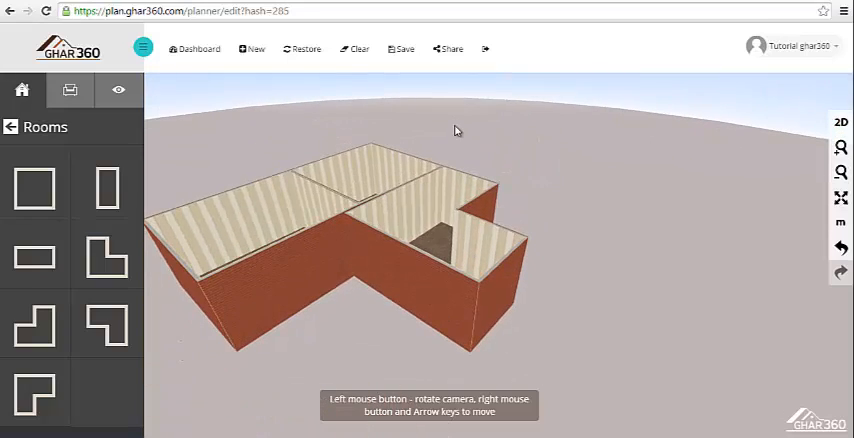
click(840, 122)
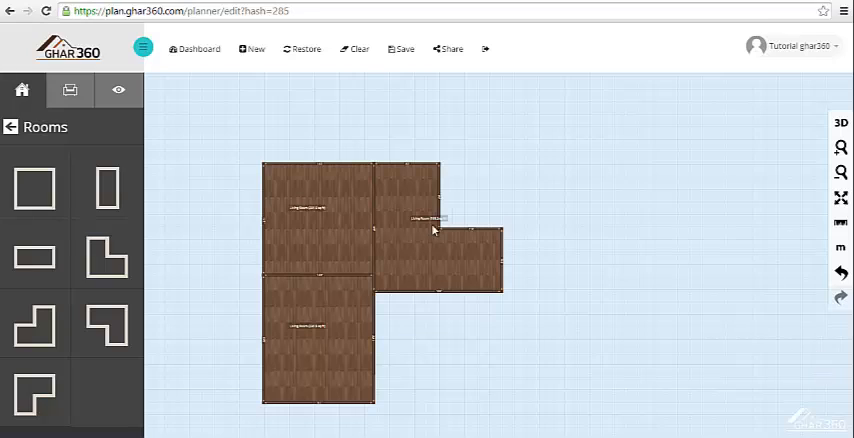
- Save the floor plan from the top toolbar and get the success confirmation
click(400, 48)
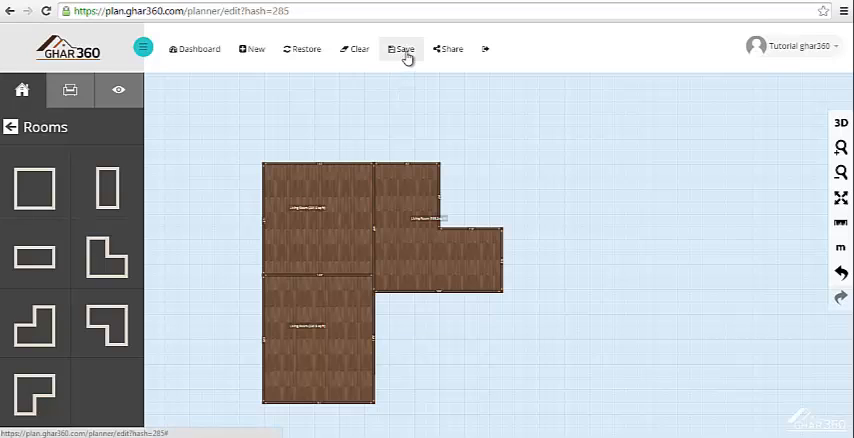
click(400, 48)
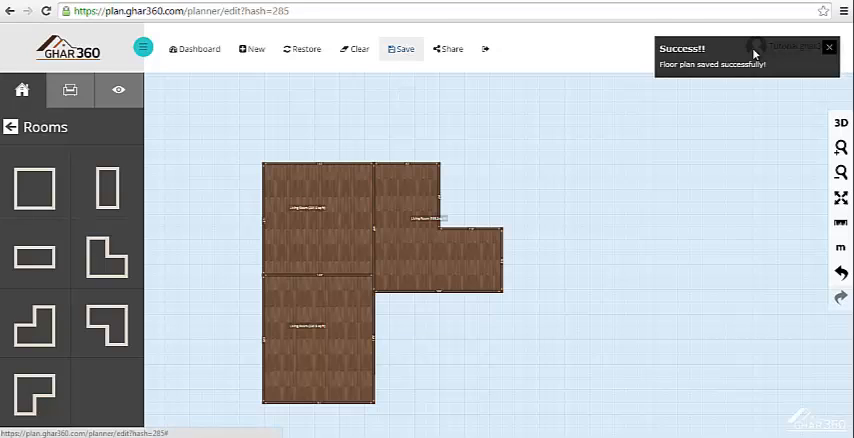
mouse_move(722, 66)
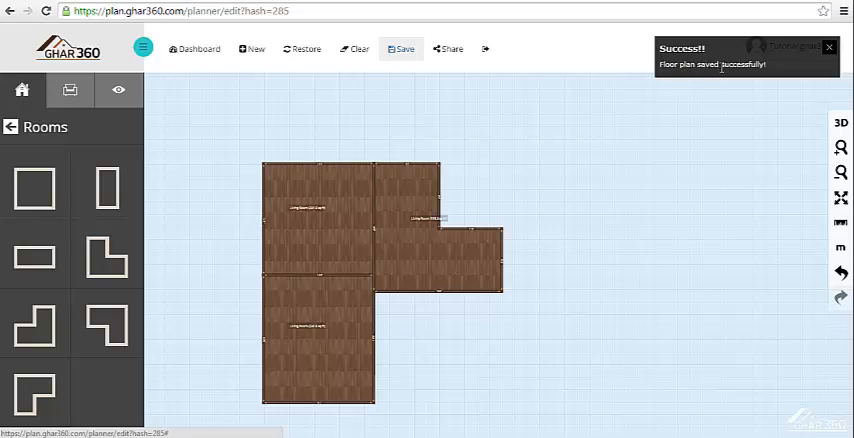